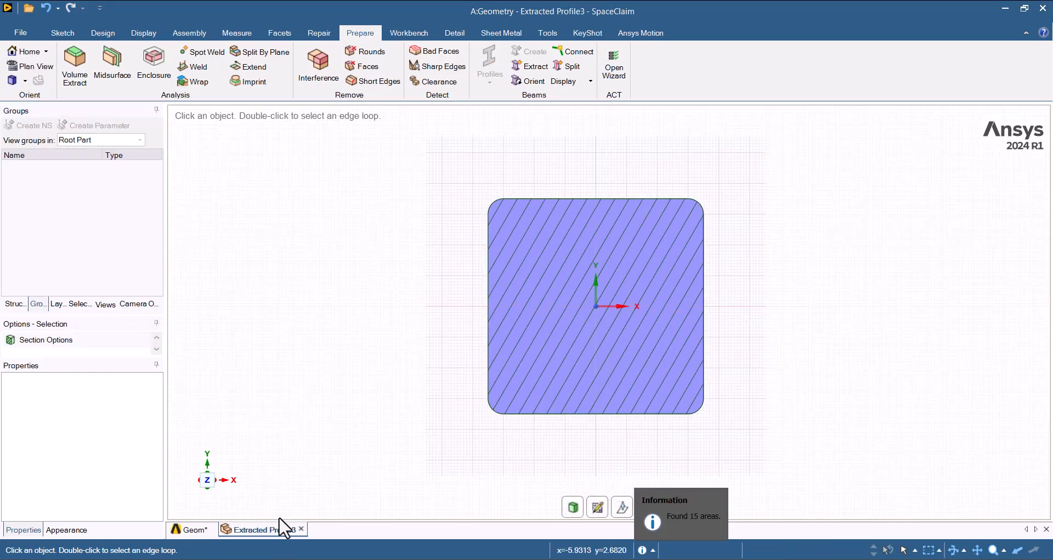
- View the Extracted Profile3 rounded-square beam cross-section sketch in SpaceClaim
{"action": "left_click", "coordinate": [191, 529]}
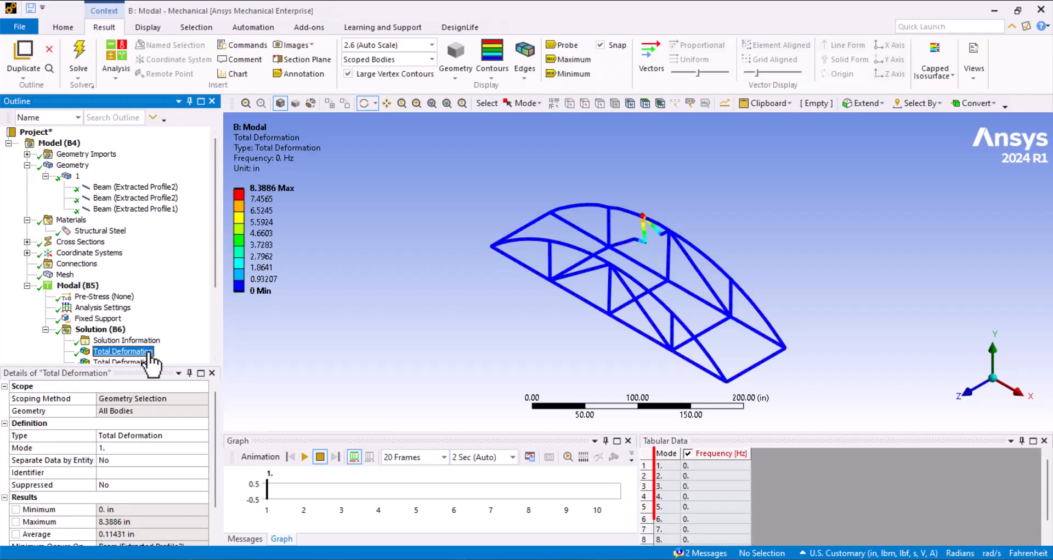
- Show the modal Total Deformation result for mode 1, maximum 8.3886 in
{"action": "left_click", "coordinate": [115, 60]}
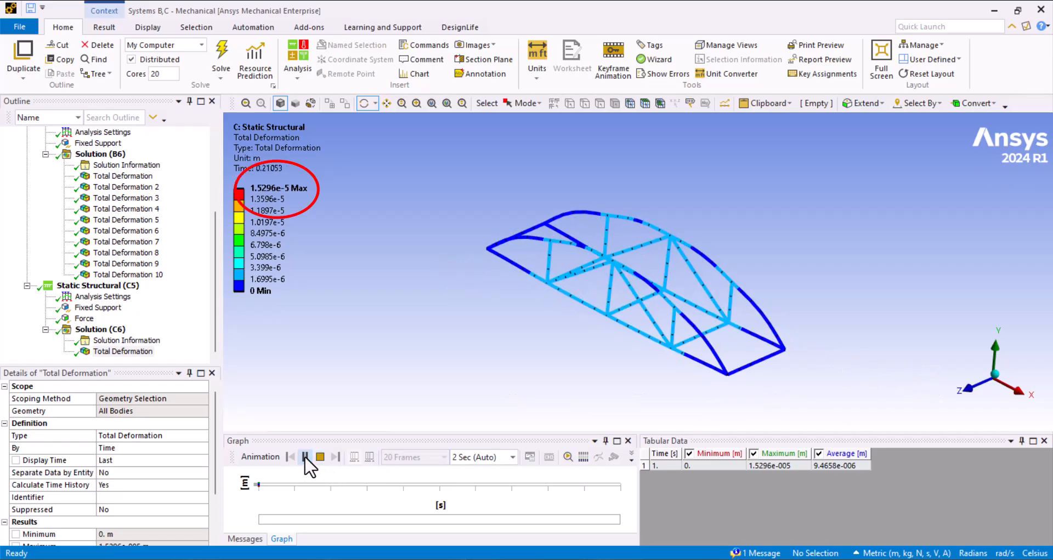
- Stop the static total deformation animation and bring up the geometry's context options
{"action": "left_click", "coordinate": [305, 458]}
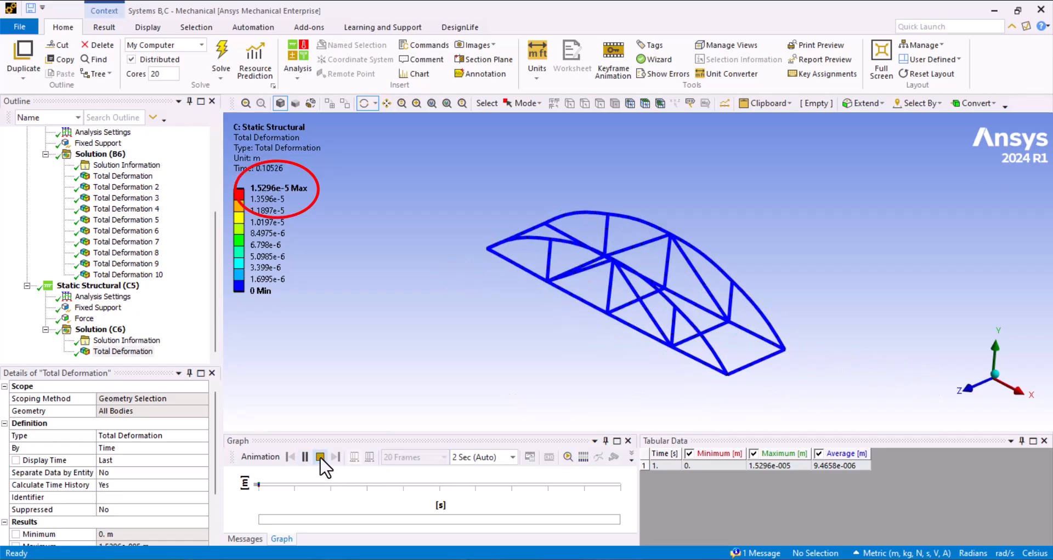
{"action": "right_click", "coordinate": [100, 307]}
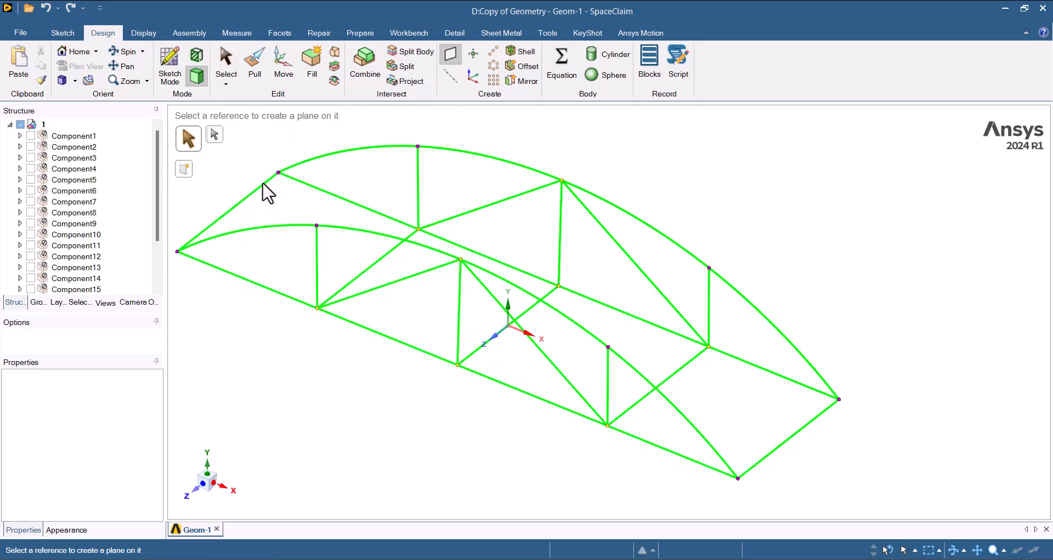
- Start the Plane tool to build a deck surface between the lower chords
{"action": "left_click", "coordinate": [254, 60]}
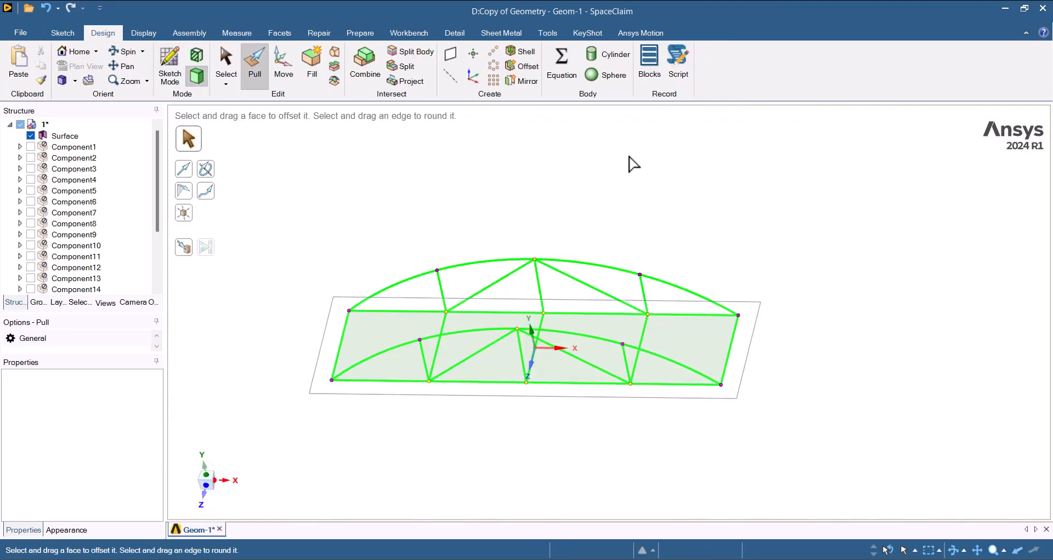
{"action": "left_click", "coordinate": [408, 32]}
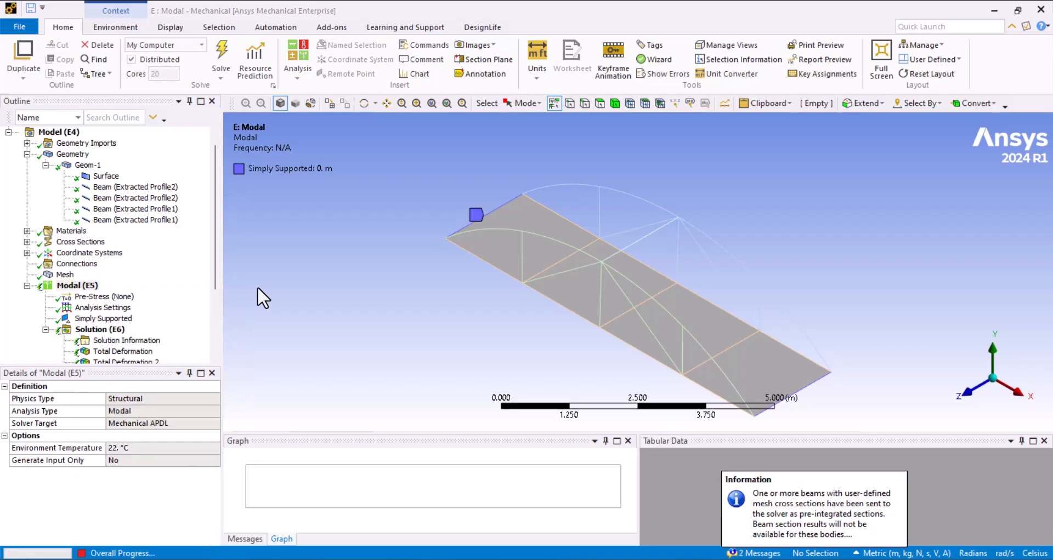
- Insert another Total Deformation result under Solution (E6) for an extra mode shape
{"action": "right_click", "coordinate": [92, 341]}
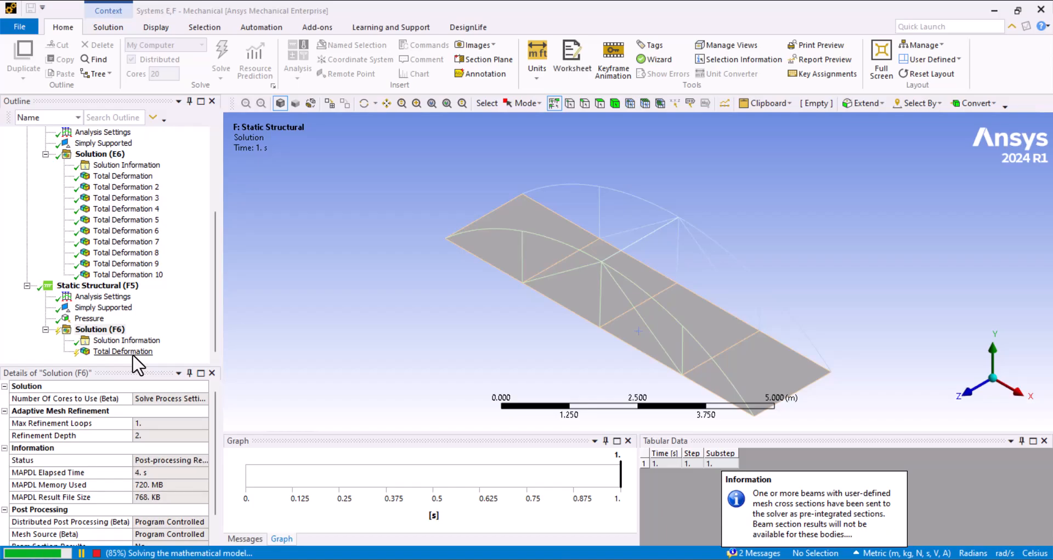
- Bring up the Solution insert options to add a static structural deformation result
{"action": "right_click", "coordinate": [99, 330]}
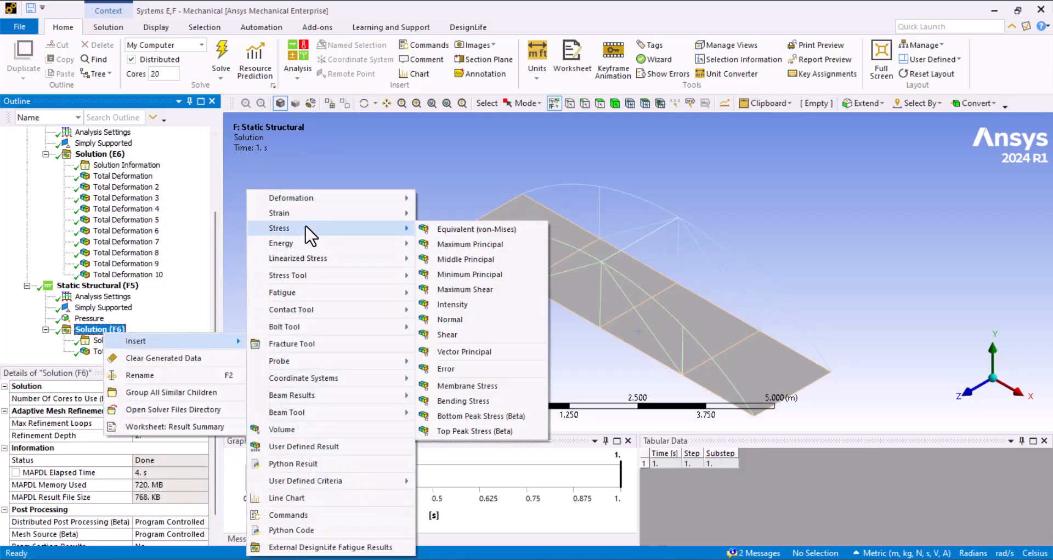
- Add Equivalent (von-Mises) Stress under Solution (F6) and start adding a Safety Factor result
{"action": "left_click", "coordinate": [476, 229]}
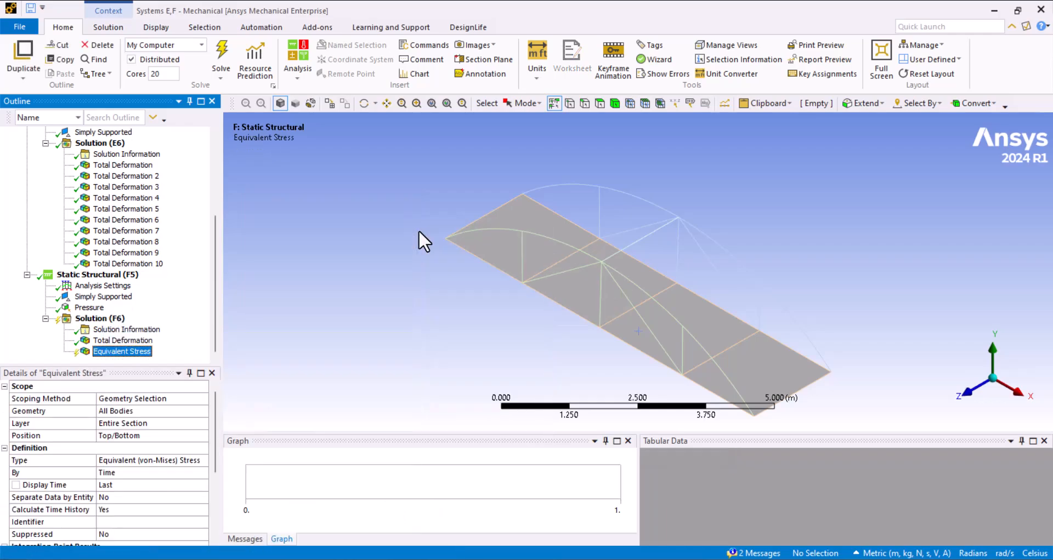
{"action": "right_click", "coordinate": [135, 351]}
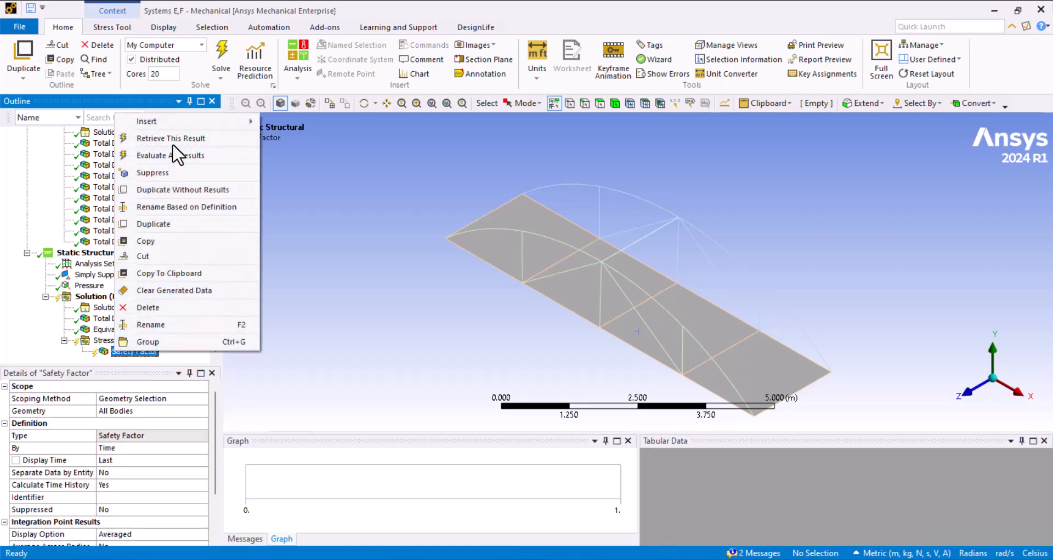